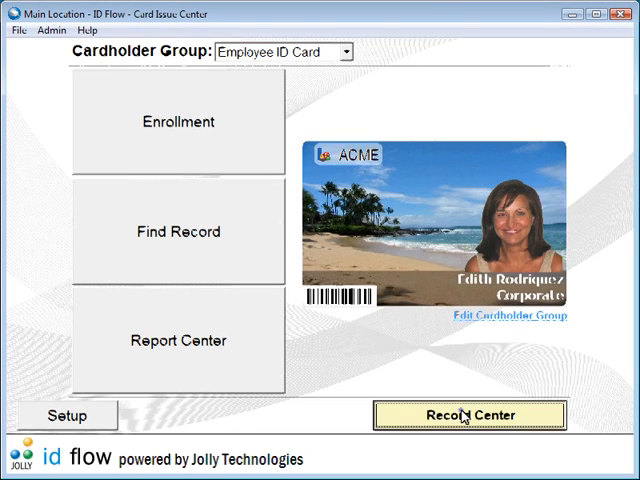
Step: Launch Modify Database Source for the Employee ID Card records from Record Center
click(464, 414)
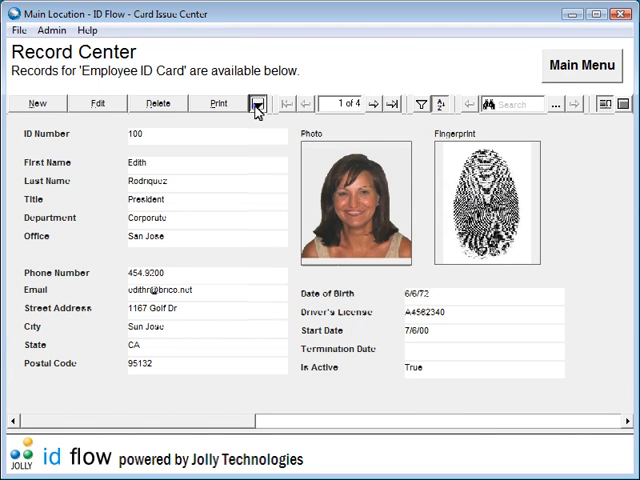
click(256, 104)
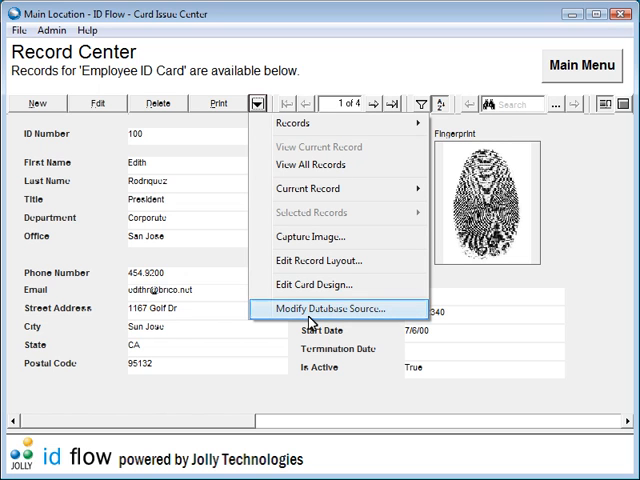
click(336, 308)
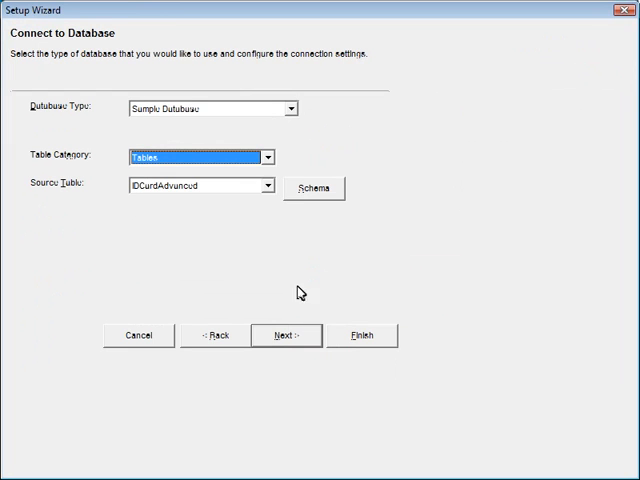
Step: Review the Setup Wizard's Database Type, Table Category and Source Table, then close it
click(292, 108)
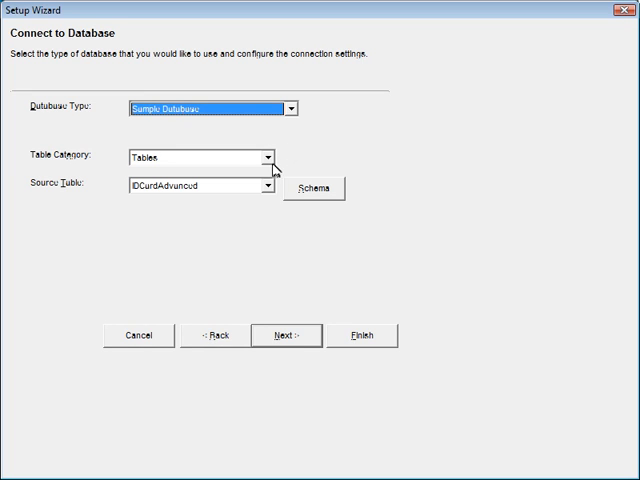
click(272, 188)
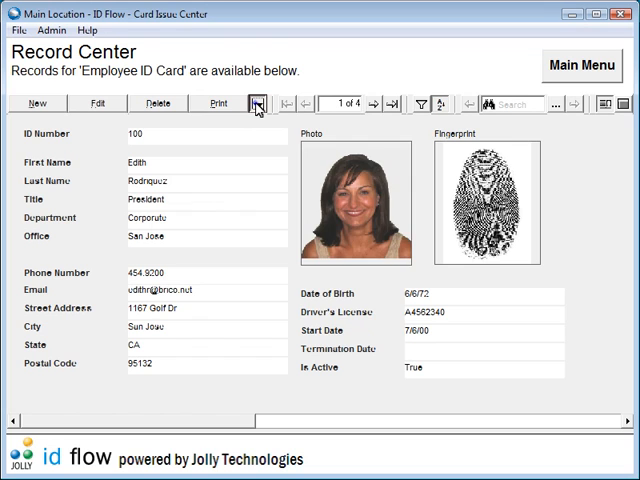
Step: Customize the record layout with a large photo and fields like Start Date and Department, and save it
click(260, 102)
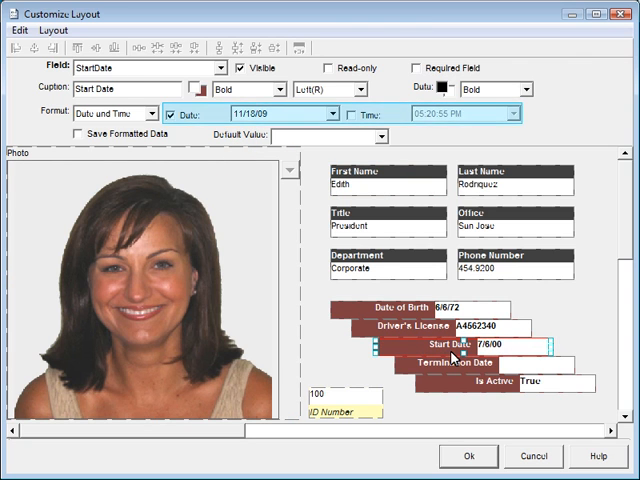
click(380, 136)
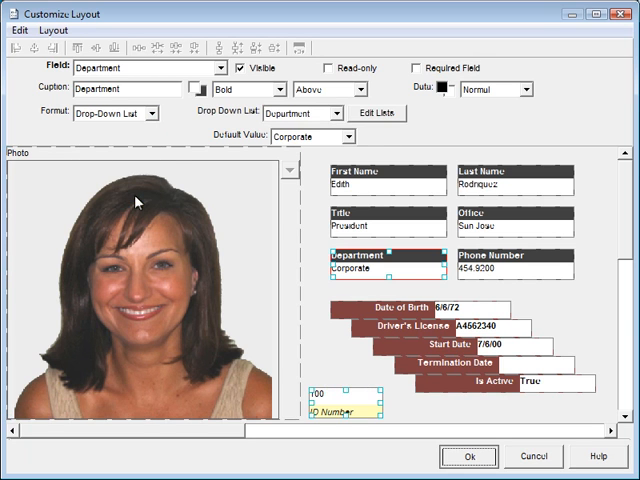
click(468, 456)
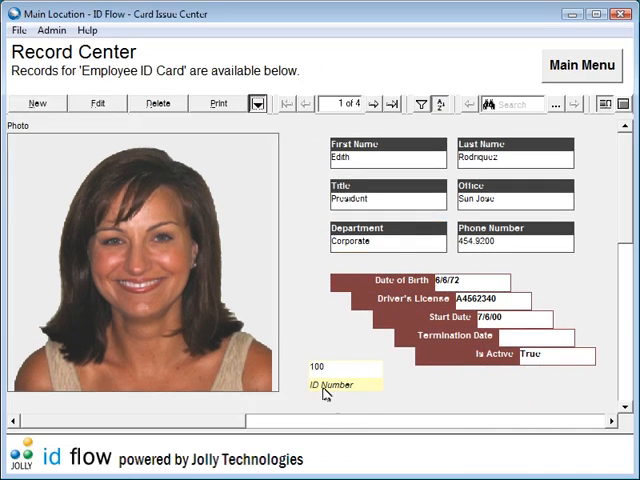
Step: View all 13 records and batch-set Office to Headquarters for records 5–13
click(256, 104)
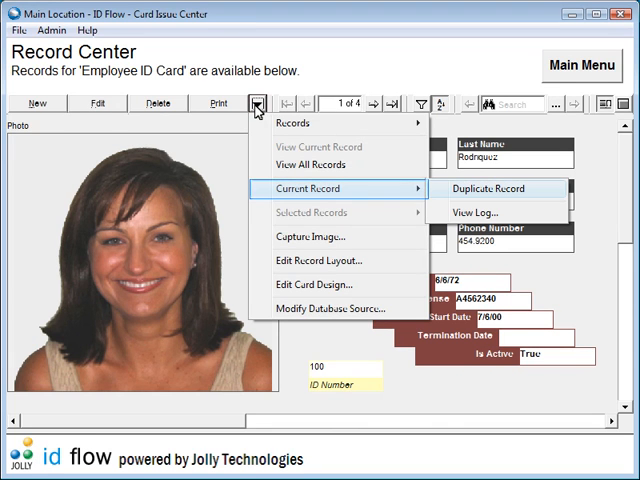
mouse_move(484, 188)
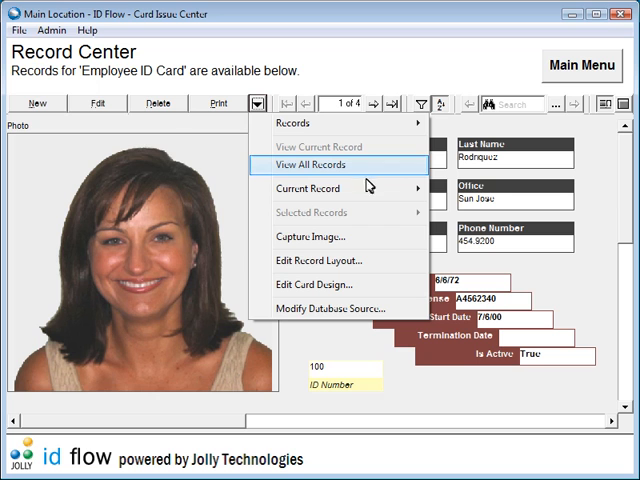
click(316, 164)
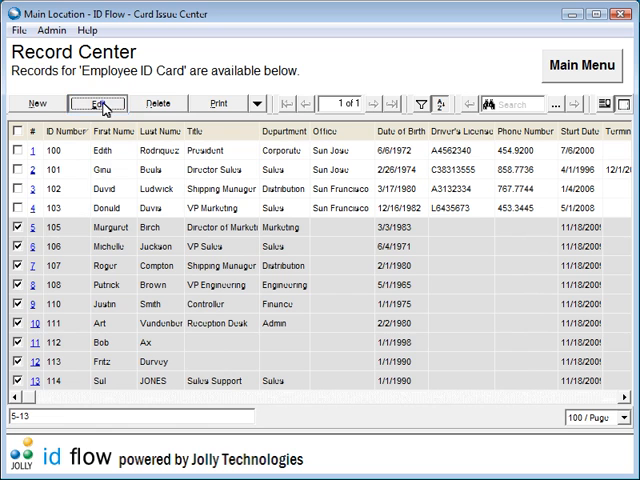
click(102, 104)
text(Headquarters)
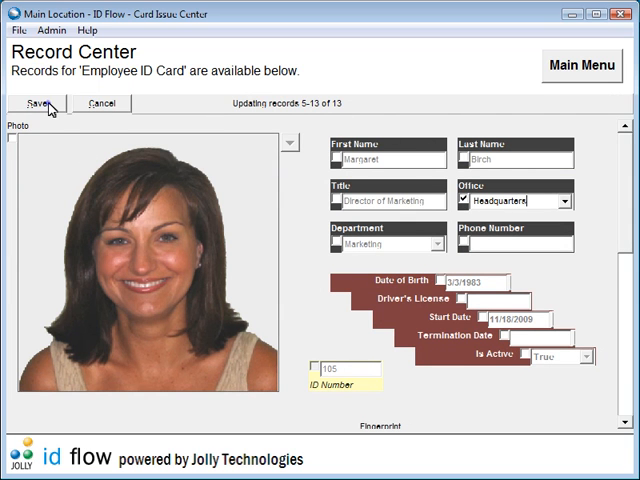
click(44, 104)
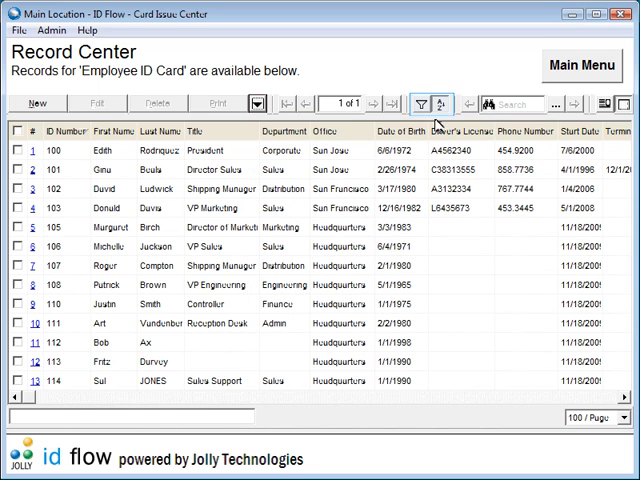
Step: Apply a Department Contains Sales filter and return to the main menu
click(422, 104)
text(Sales)
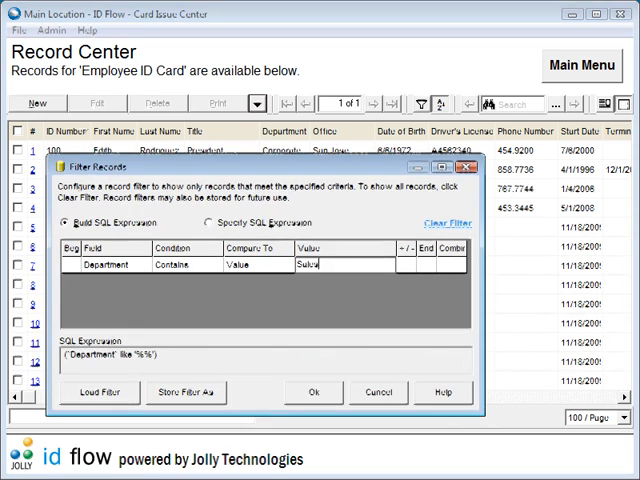
click(314, 392)
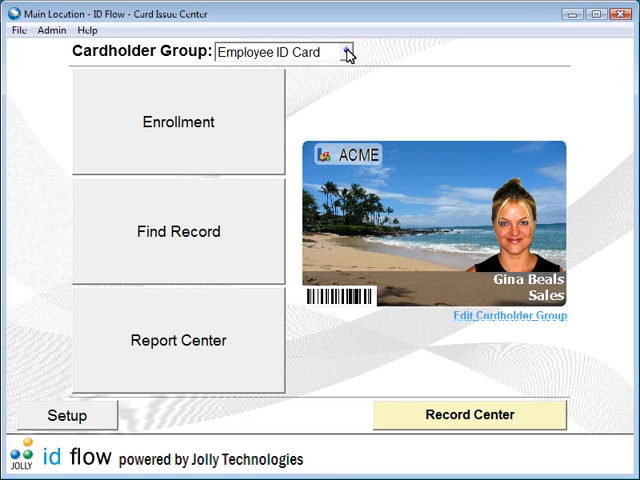
Step: Switch the cardholder group to Contractor then Government ID Card and confirm the Company Database Source
click(352, 52)
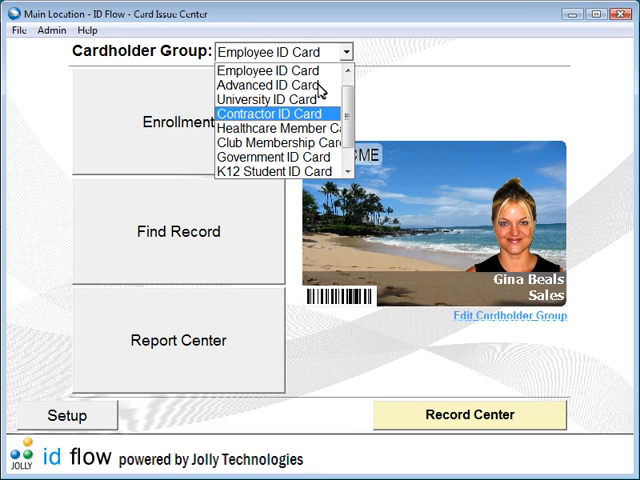
click(280, 116)
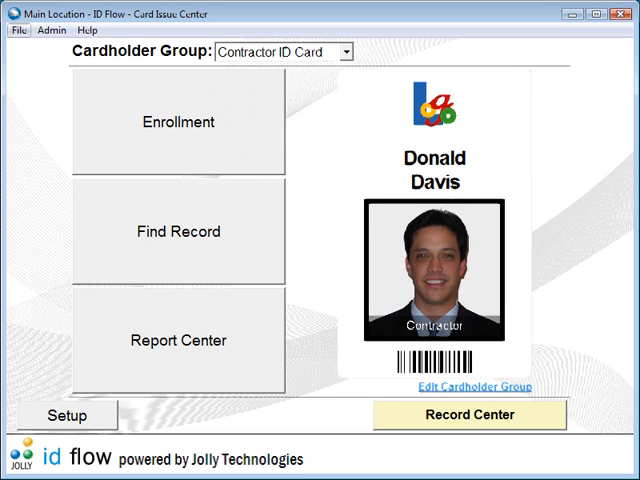
click(340, 50)
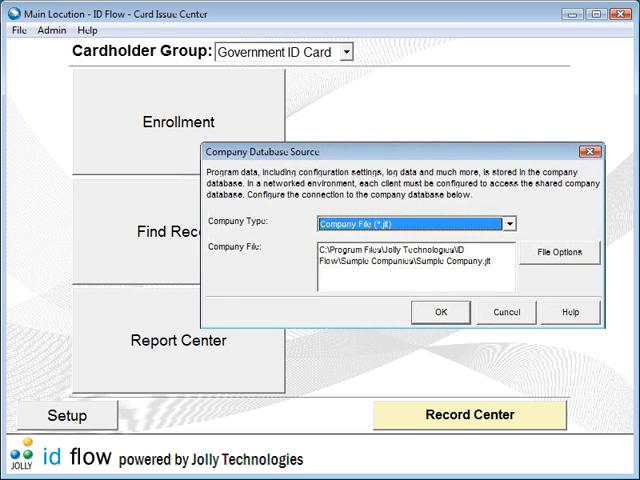
click(440, 312)
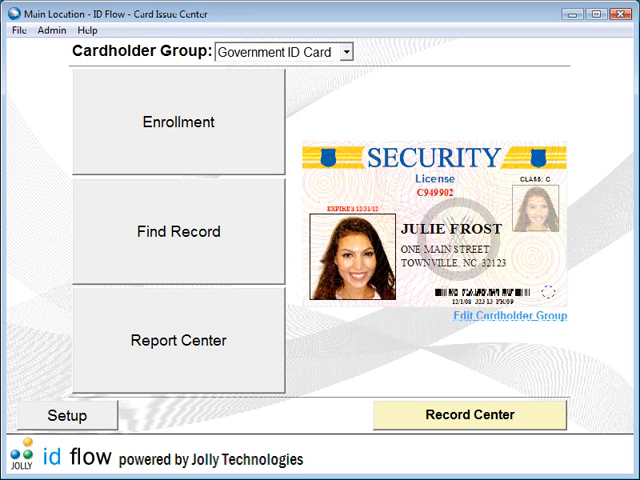